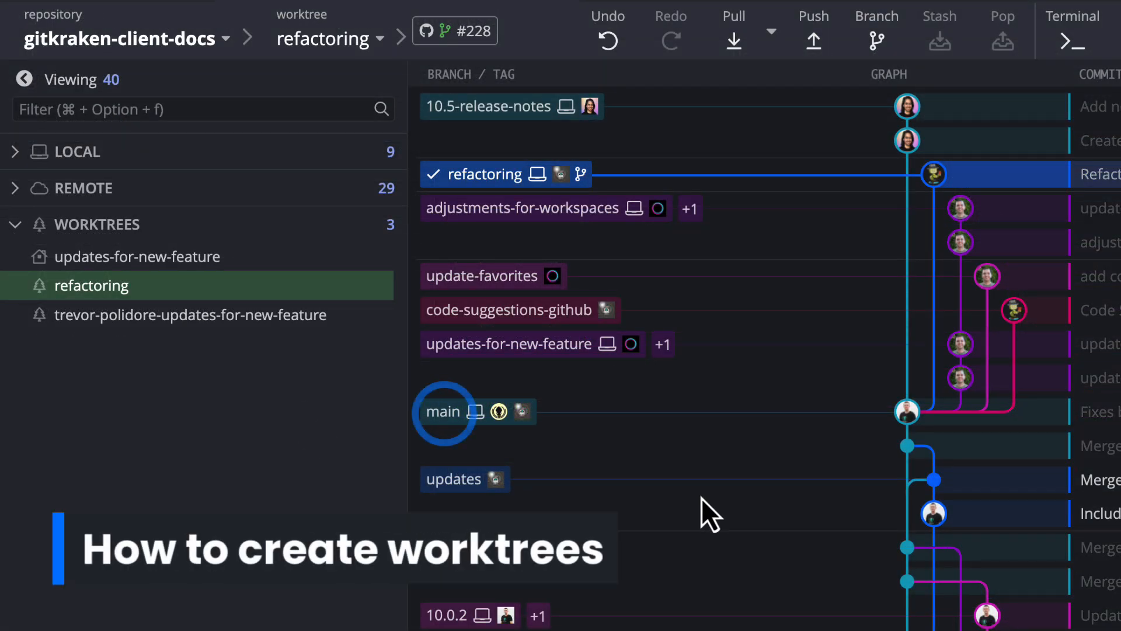
Step: Choose 'Create worktree from main' from the main branch's context menu
{"action": "right_click", "coordinate": [443, 411]}
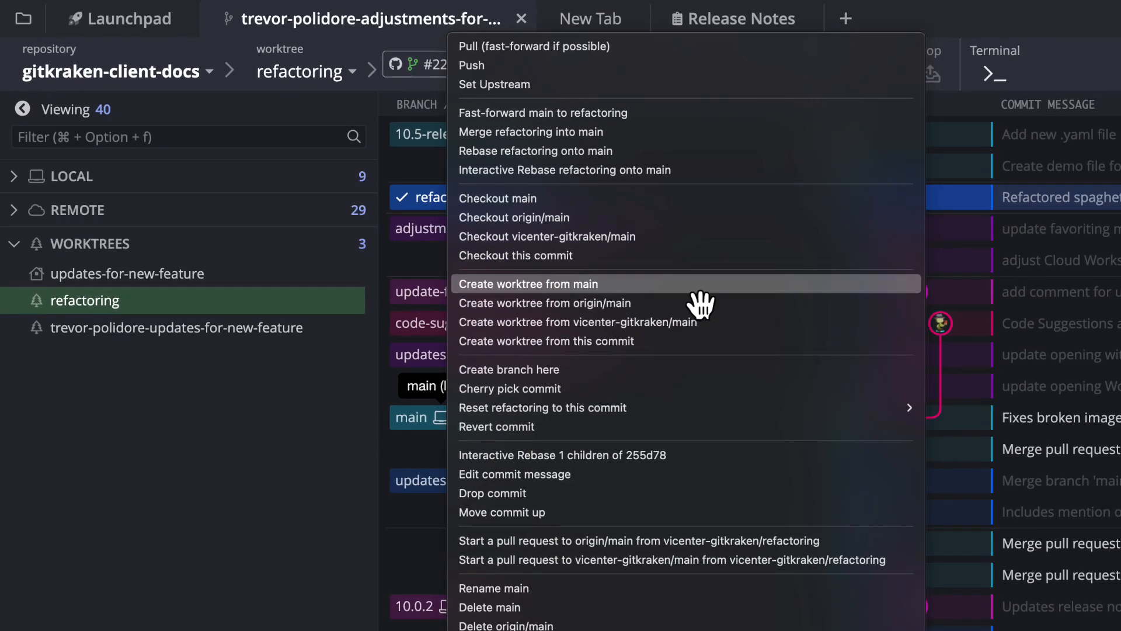
{"action": "left_click", "coordinate": [528, 284]}
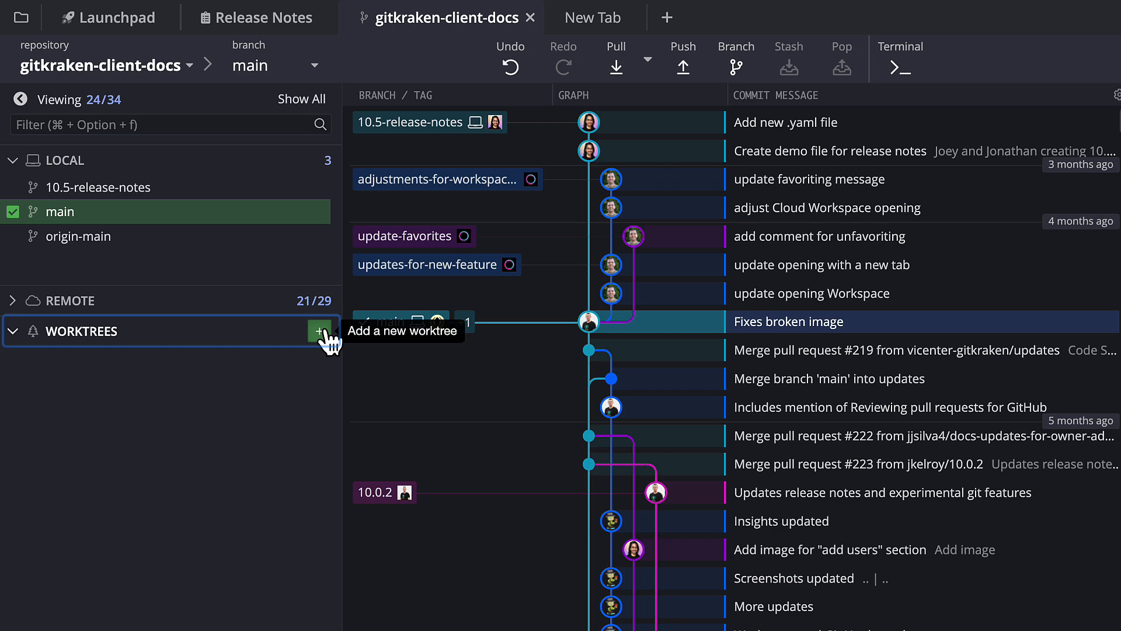
Step: Add an origin-main worktree referencing origin/main and open it immediately
{"action": "left_click", "coordinate": [320, 331]}
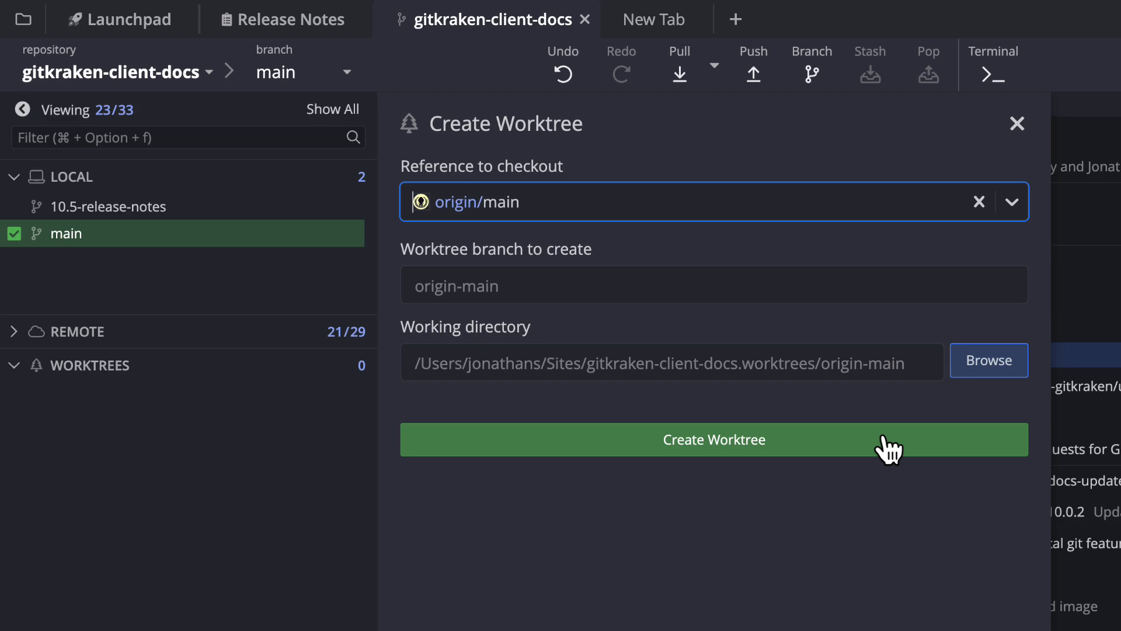
{"action": "left_click", "coordinate": [713, 439]}
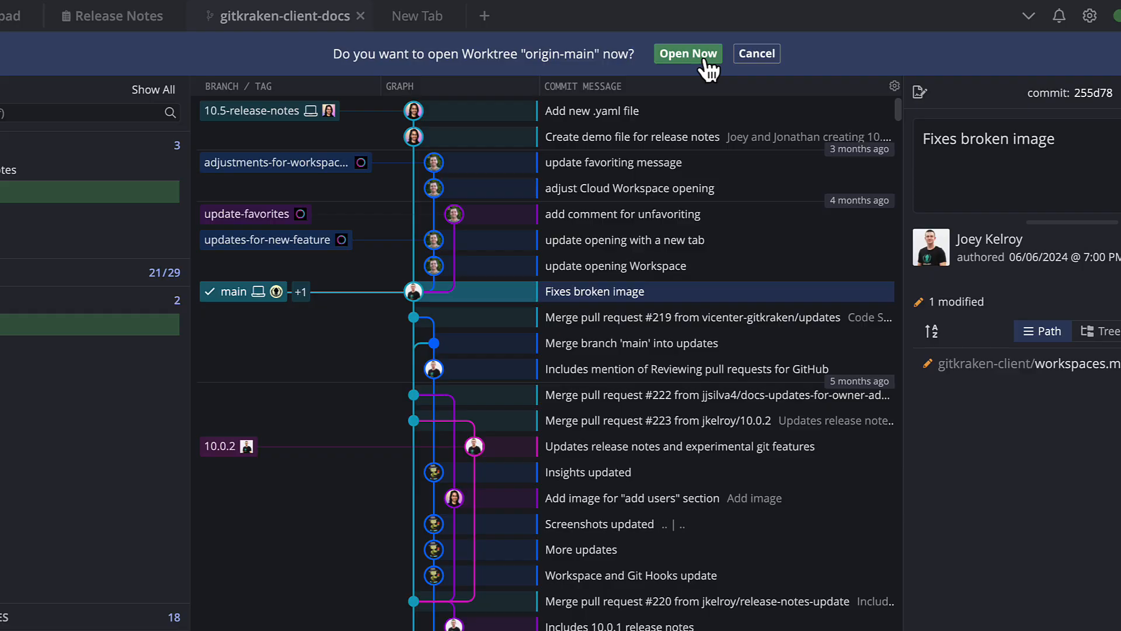
{"action": "left_click", "coordinate": [687, 54]}
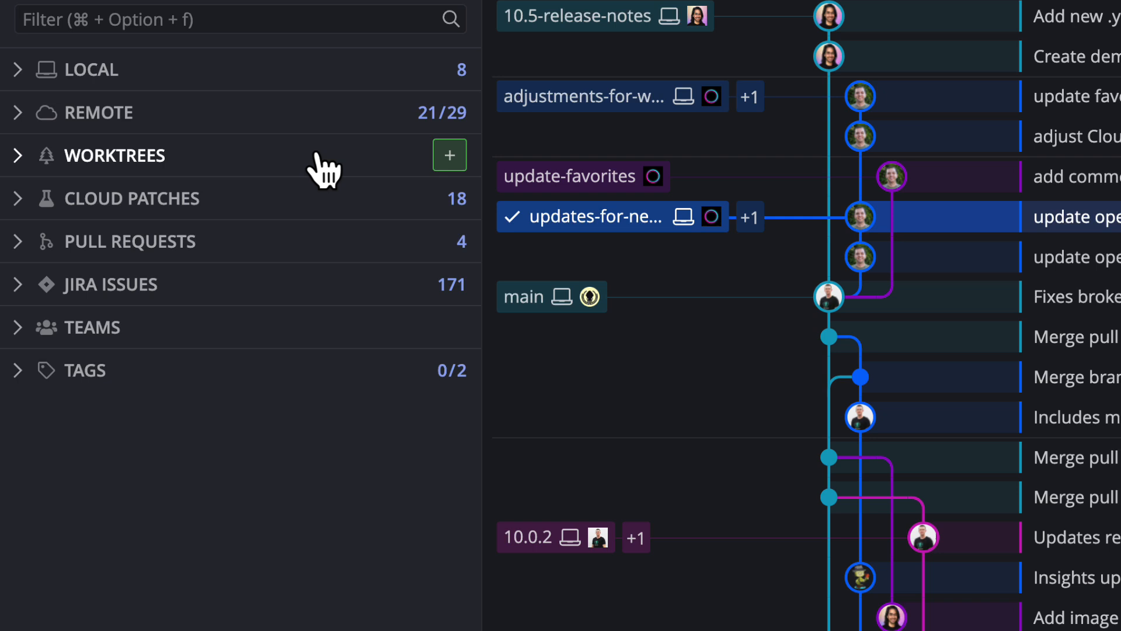
Step: Expand the worktree list and remove jkelroy-10.0.2 from its options menu
{"action": "left_click", "coordinate": [17, 156]}
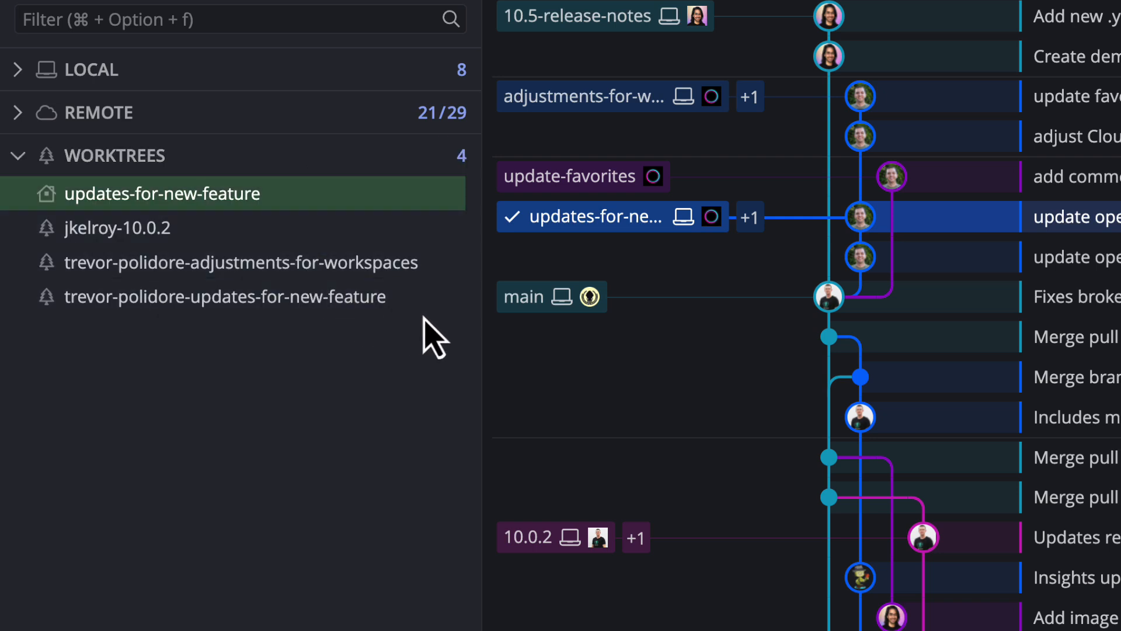
{"action": "left_click", "coordinate": [455, 297]}
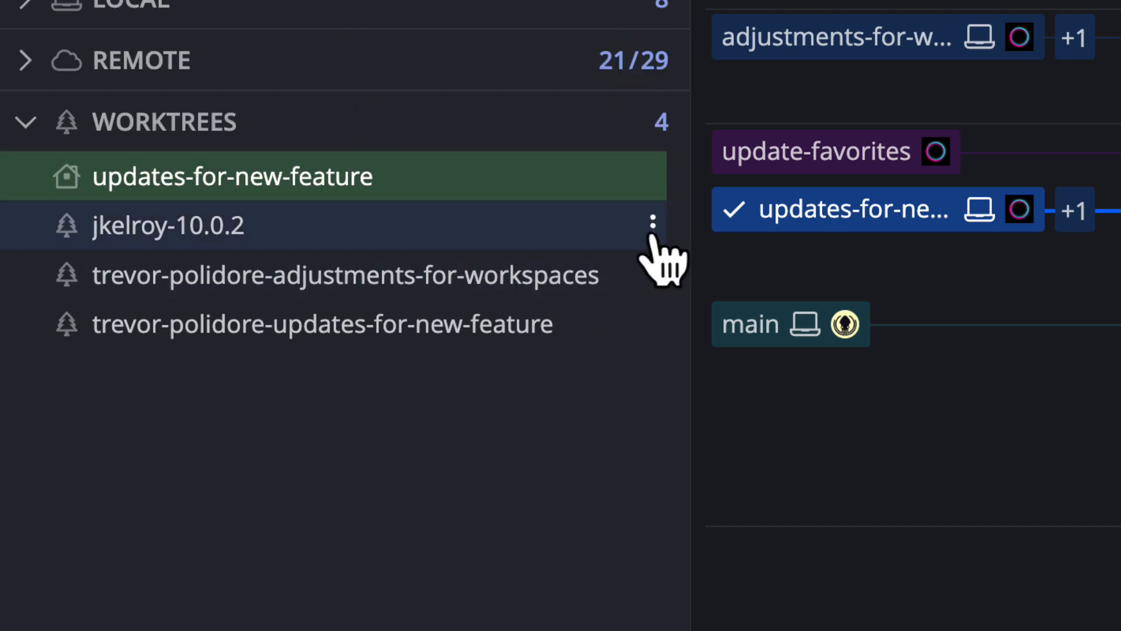
{"action": "left_click", "coordinate": [652, 225]}
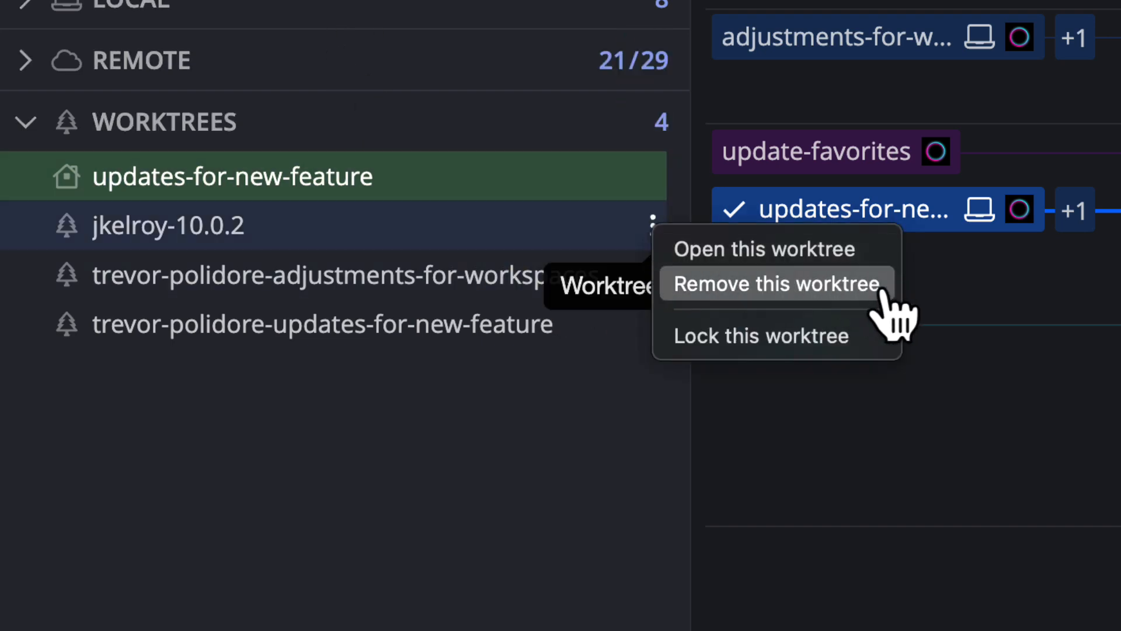
{"action": "left_click", "coordinate": [774, 283]}
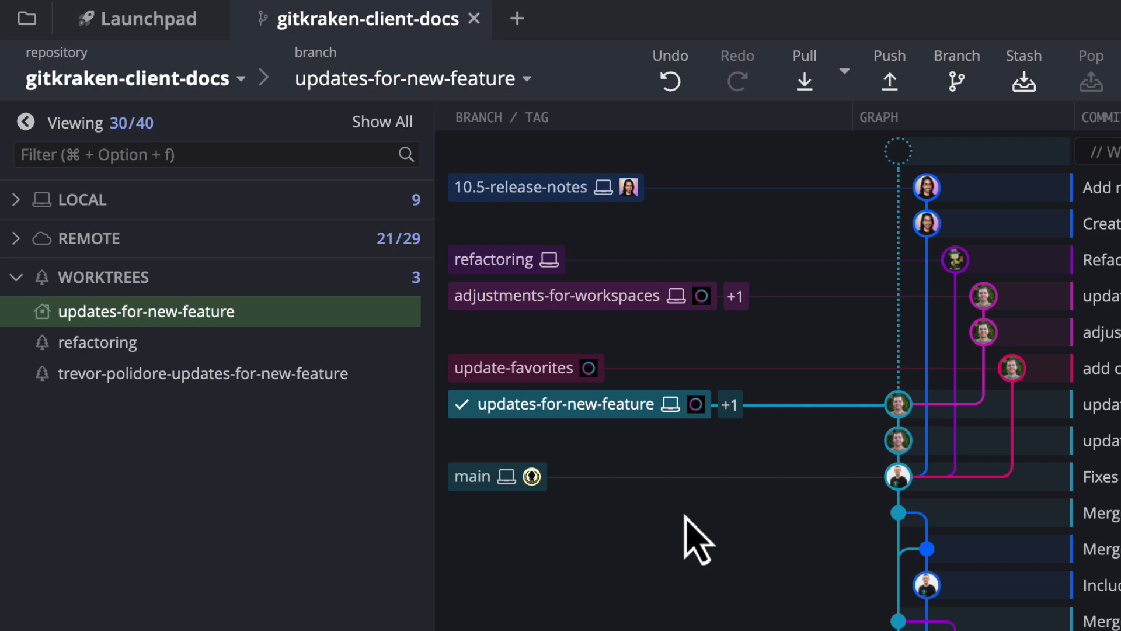
{"action": "mouse_move", "coordinate": [368, 484]}
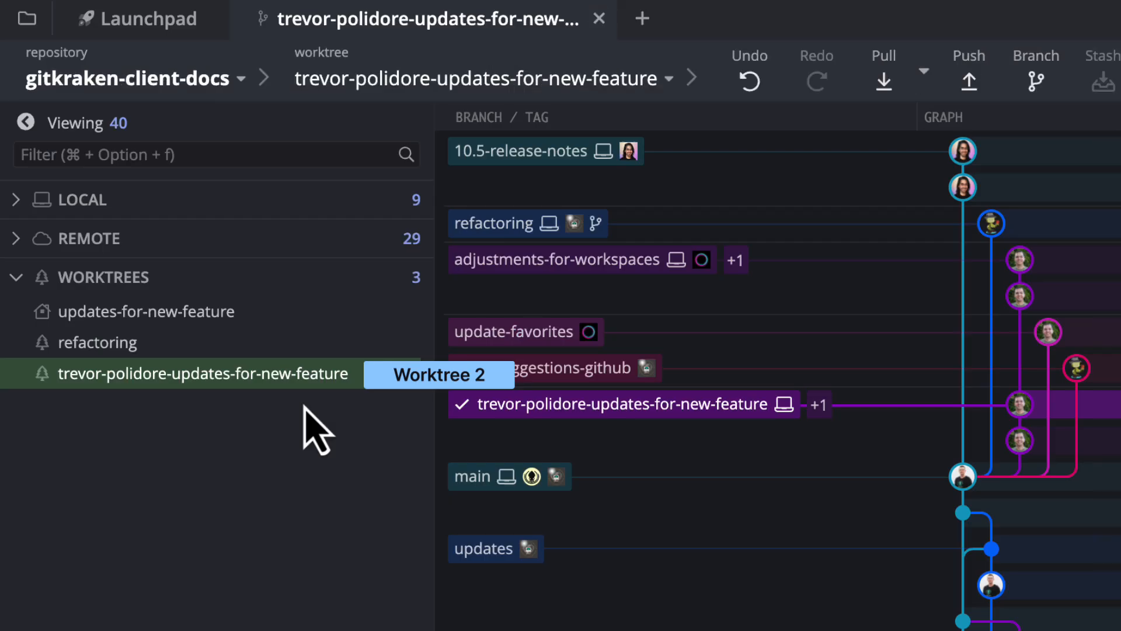
Step: Switch to the Launchpad tab showing the team pull request list
{"action": "left_click", "coordinate": [136, 18]}
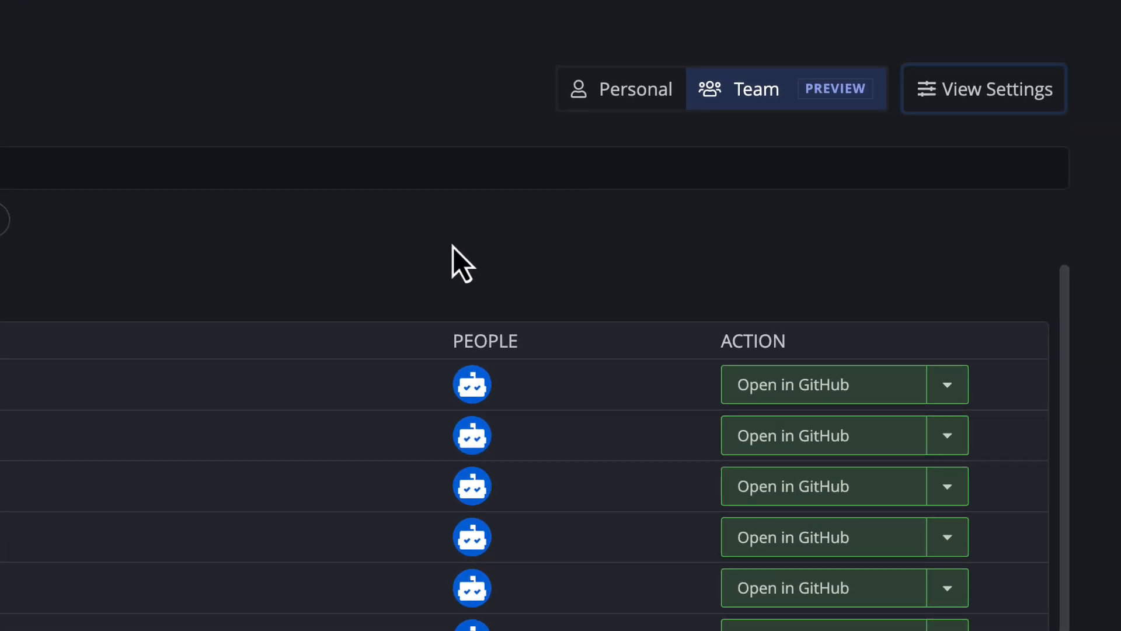
Step: Save the current Launchpad filters as a new view named Dependencies
{"action": "left_click", "coordinate": [985, 89]}
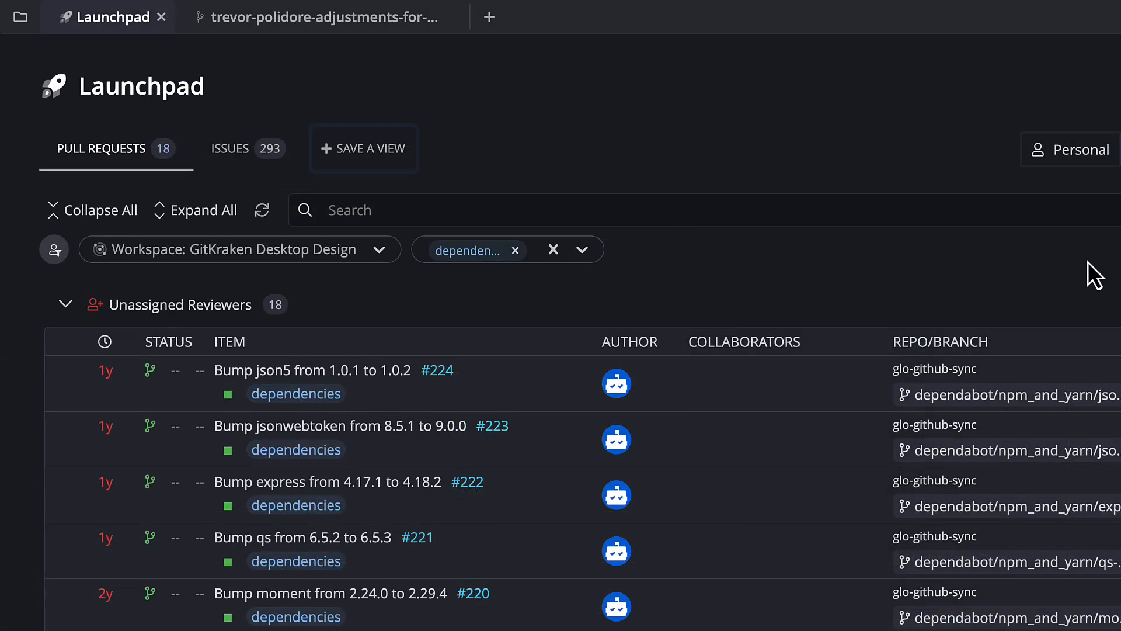
{"action": "mouse_move", "coordinate": [364, 149]}
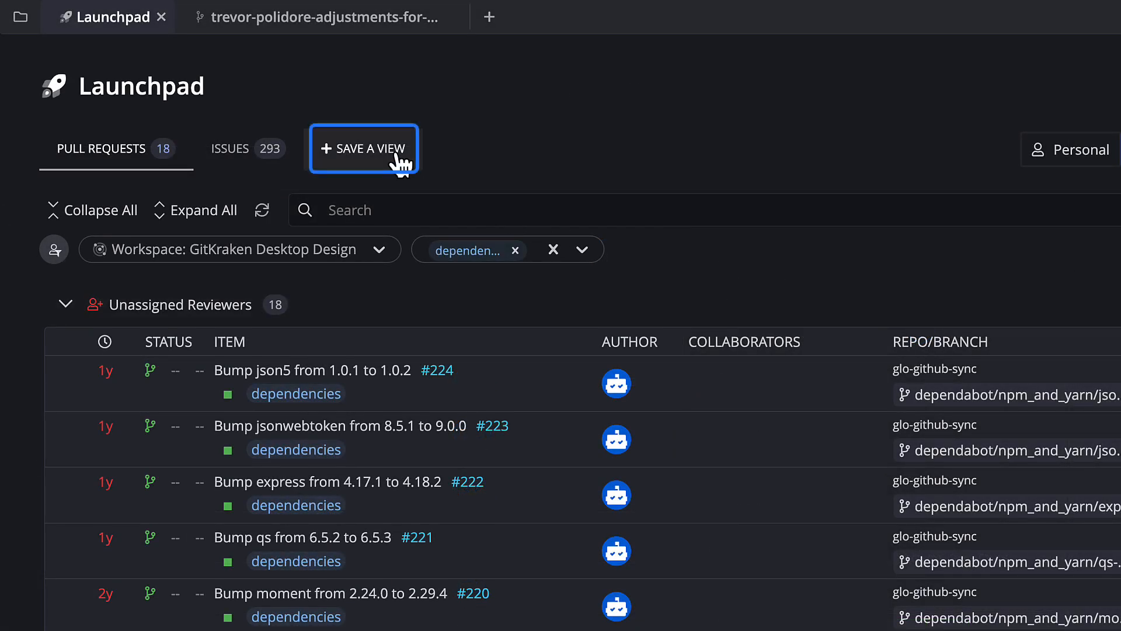
{"action": "left_click", "coordinate": [364, 149]}
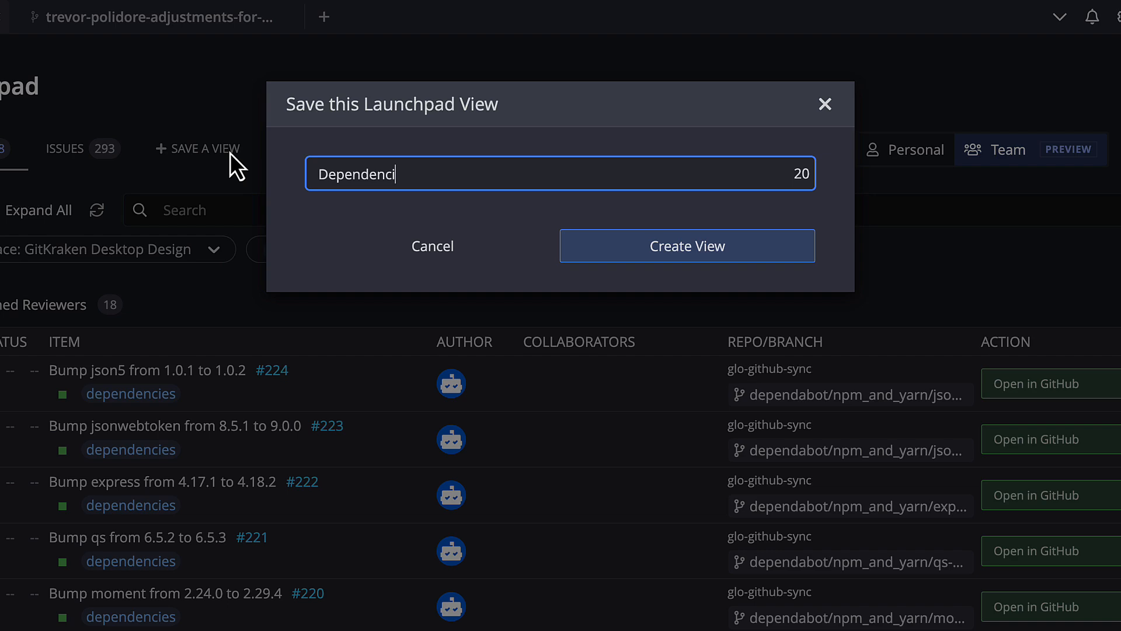
{"action": "left_click", "coordinate": [687, 245]}
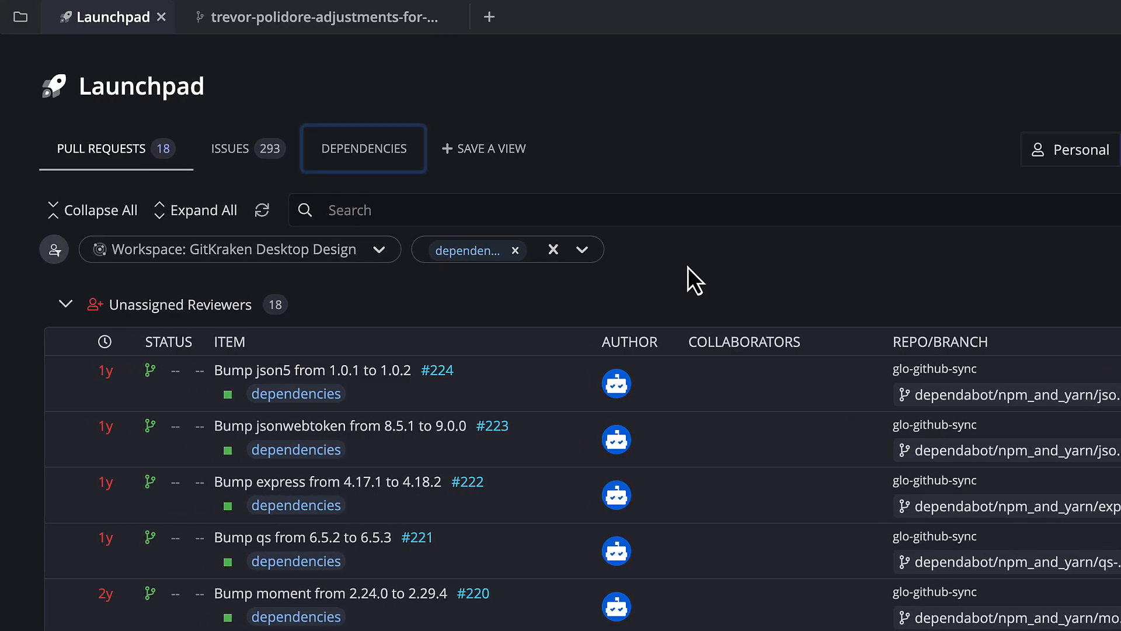
Step: Select the saved Dependencies view and bring up its View Settings
{"action": "left_click", "coordinate": [363, 147]}
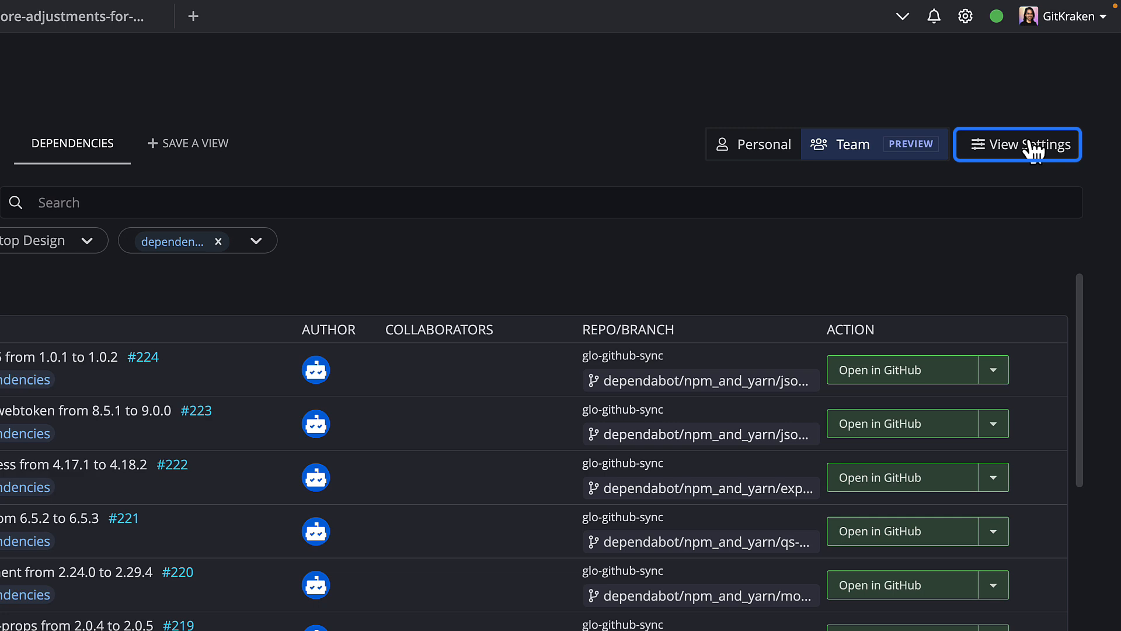
{"action": "left_click", "coordinate": [1017, 143]}
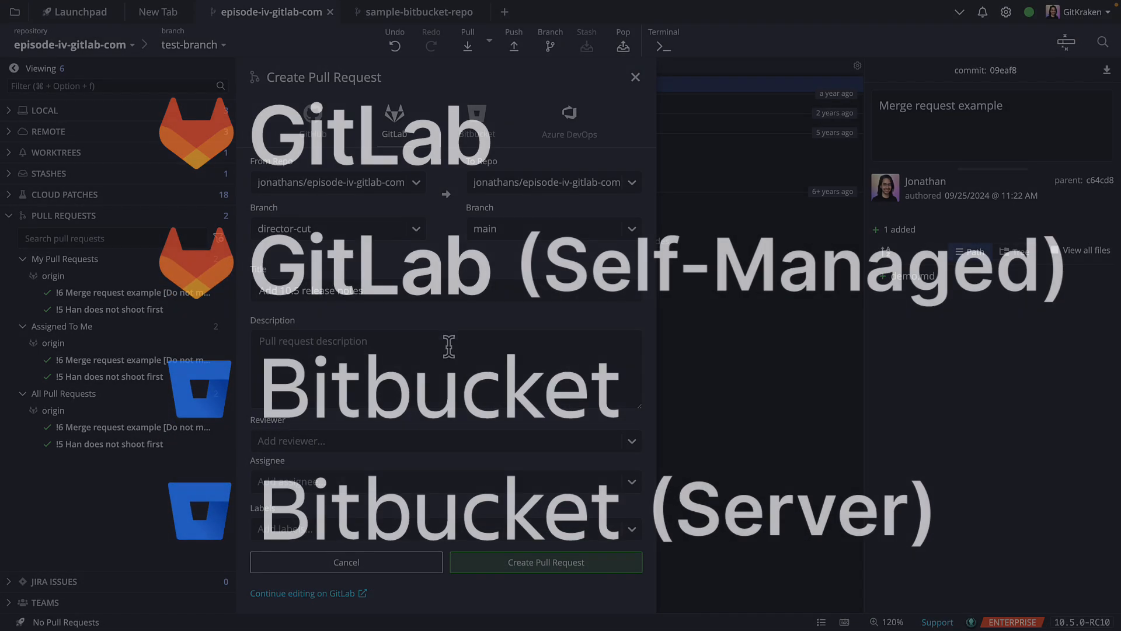
{"action": "left_click", "coordinate": [443, 441]}
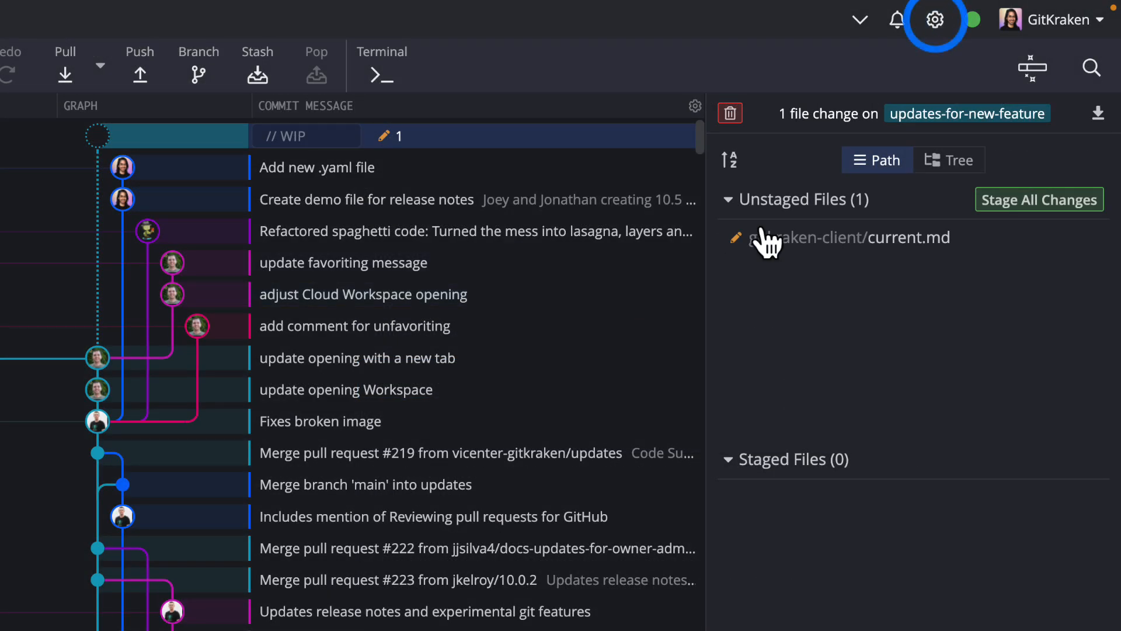
Step: Show Experimental preferences and scroll down to AI Commit Message Generation
{"action": "left_click", "coordinate": [935, 19]}
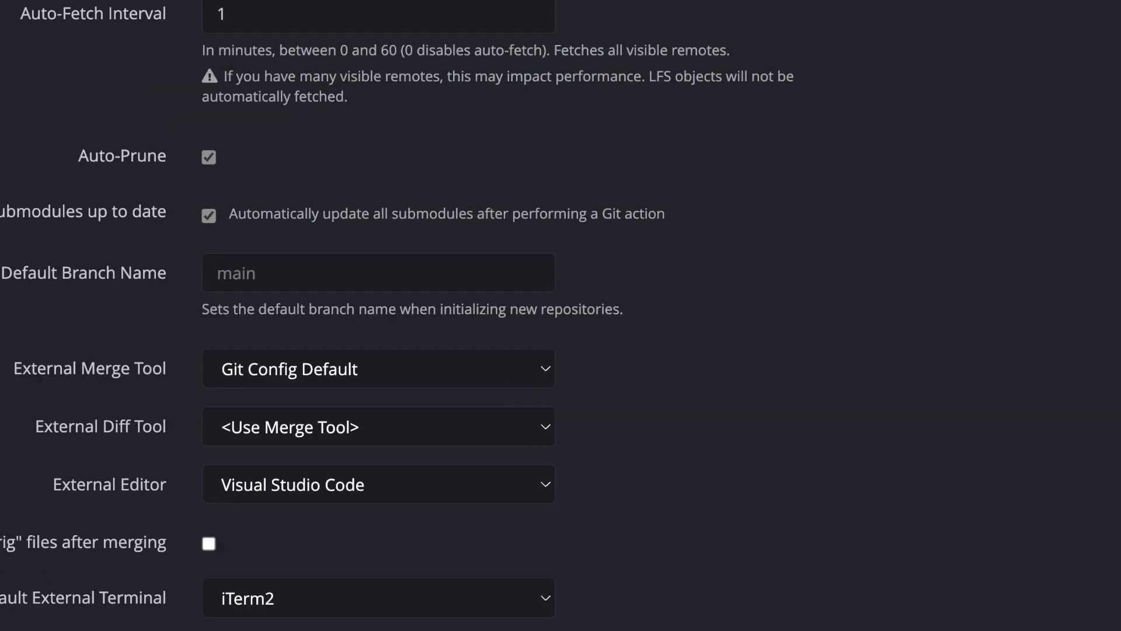
{"action": "left_click", "coordinate": [180, 350]}
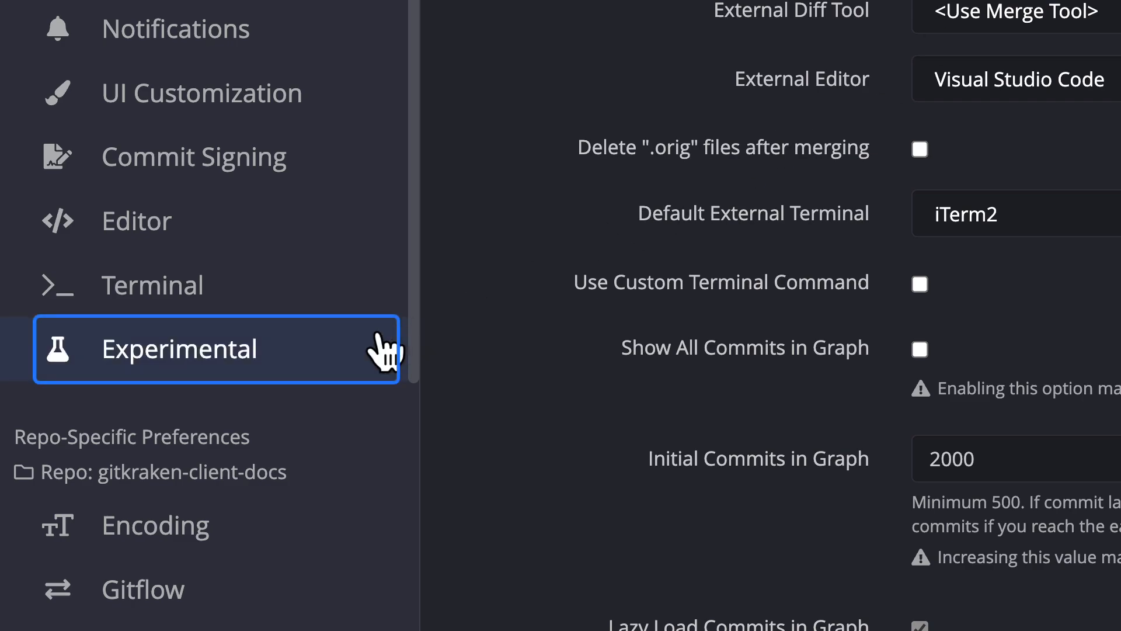
{"action": "scroll", "scroll_direction": "down", "scroll_amount": 3}
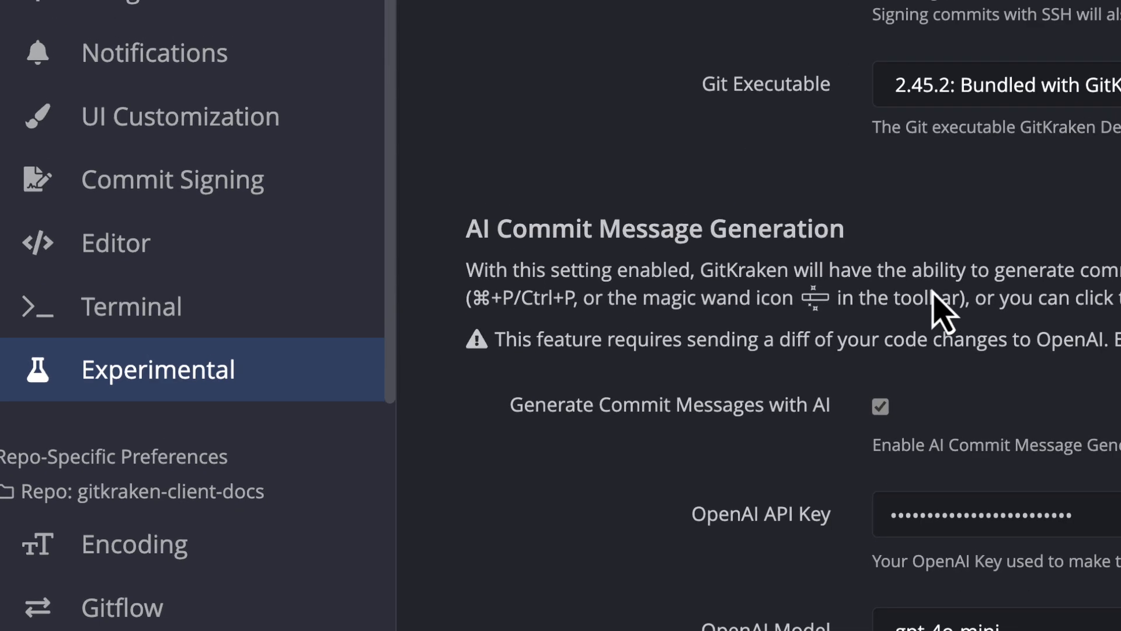